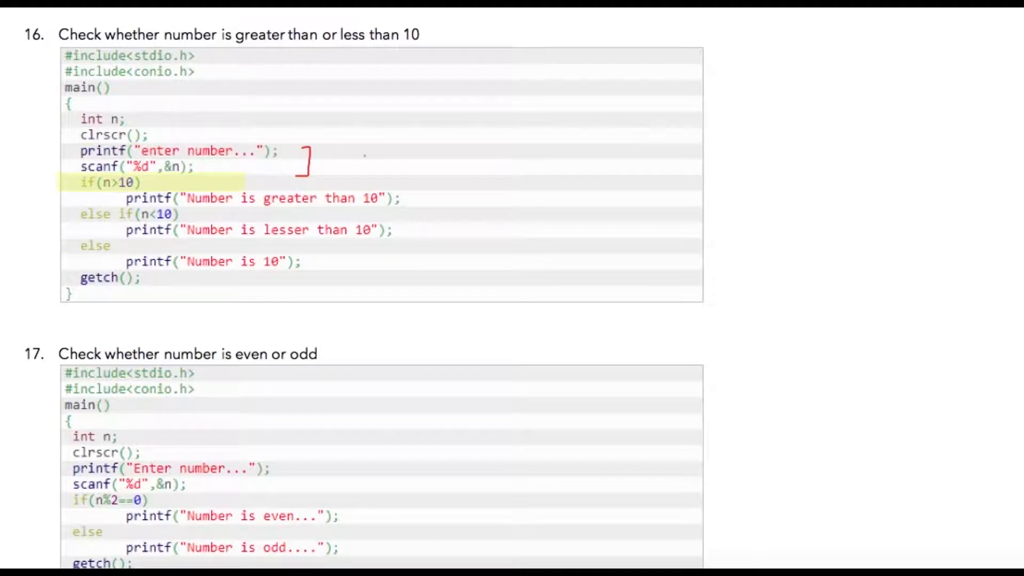
- Write -20 as the entered value beside scanf and cross out the greater-than-10 message
text(20)
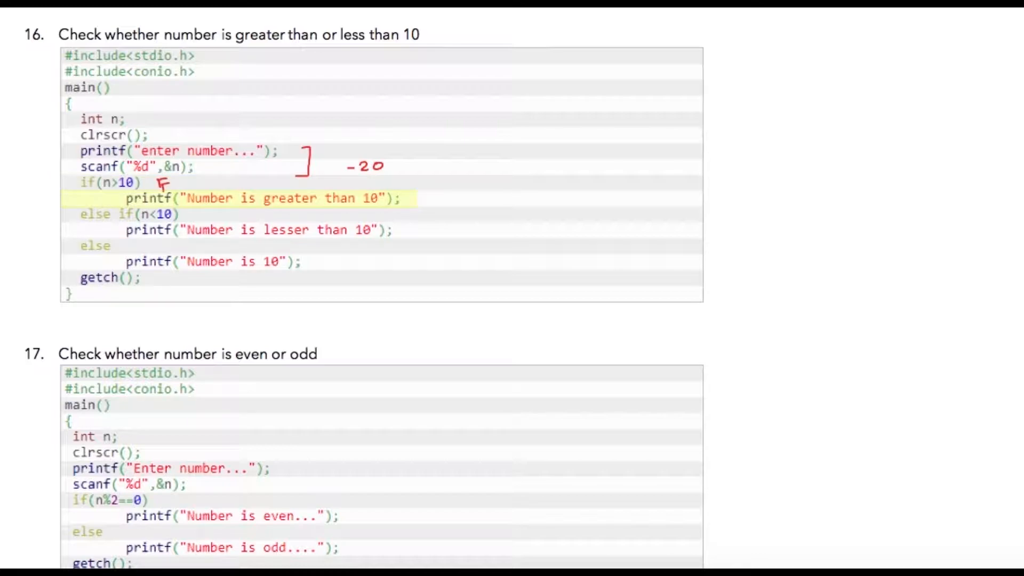
click(116, 198)
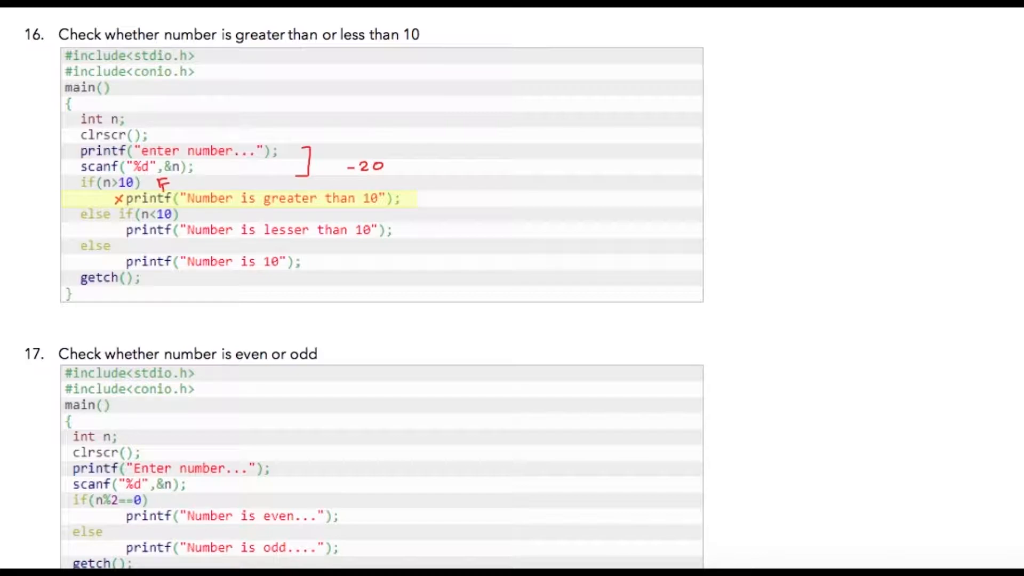